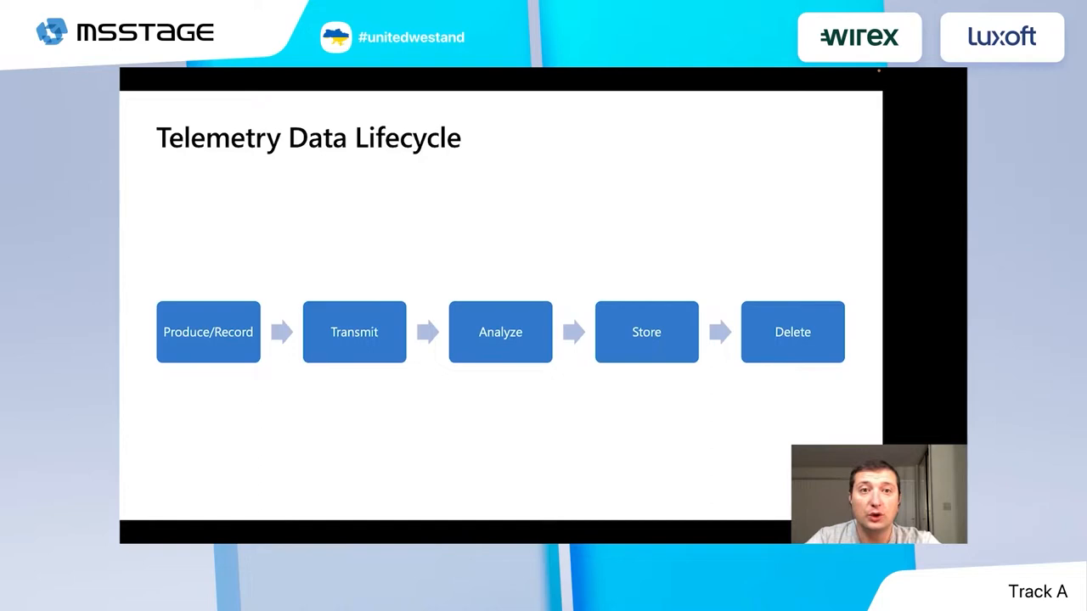
Advance to the four-step Actual Telemetry Data Lifecycle slide: produce, transmit, store, delete
key("Right")
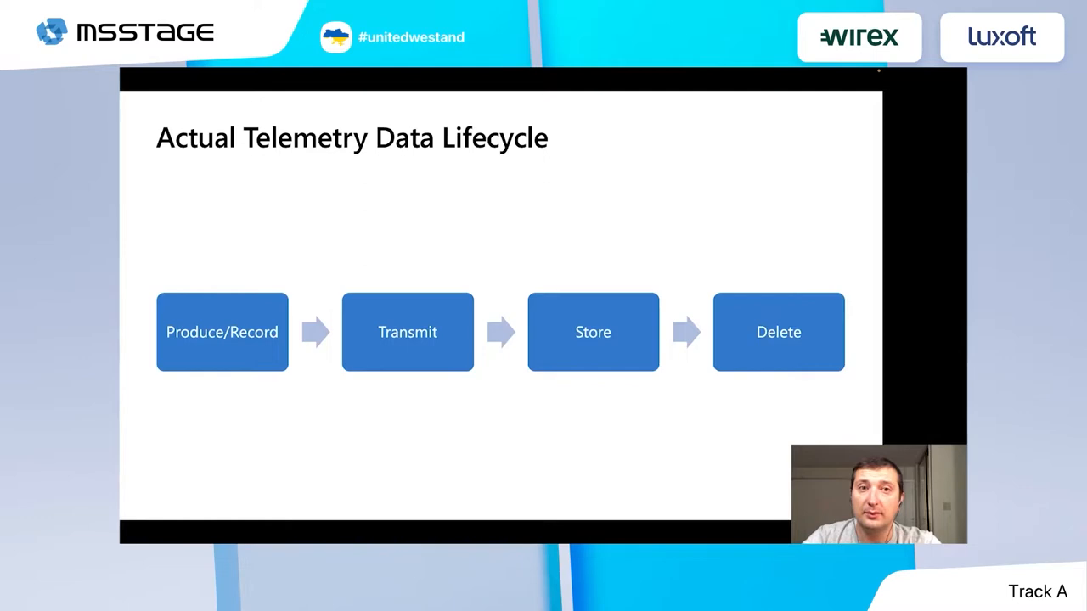
key("right")
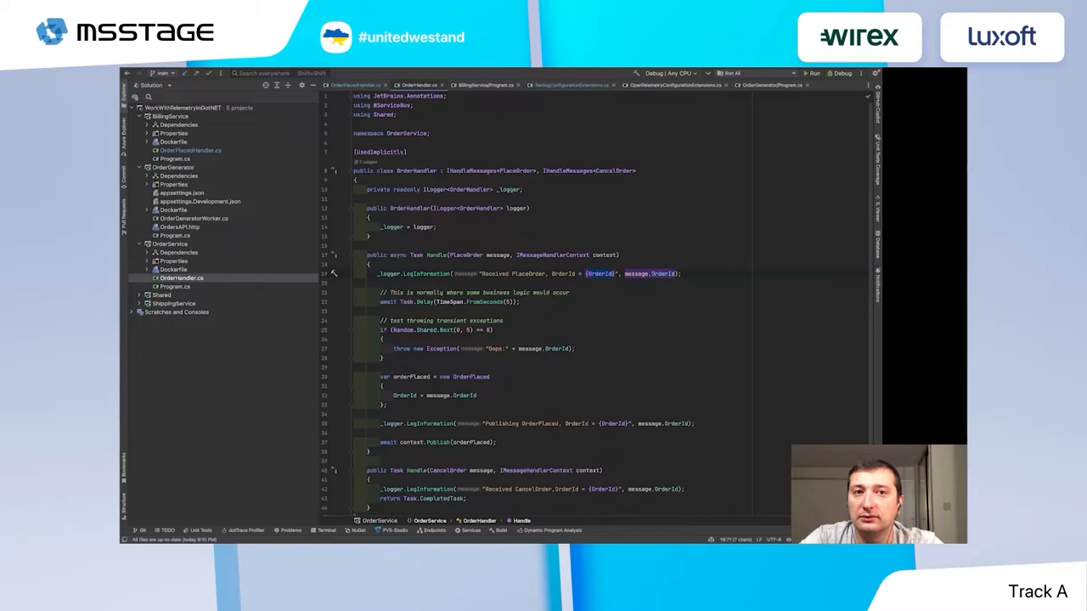
mouse_move(472, 259)
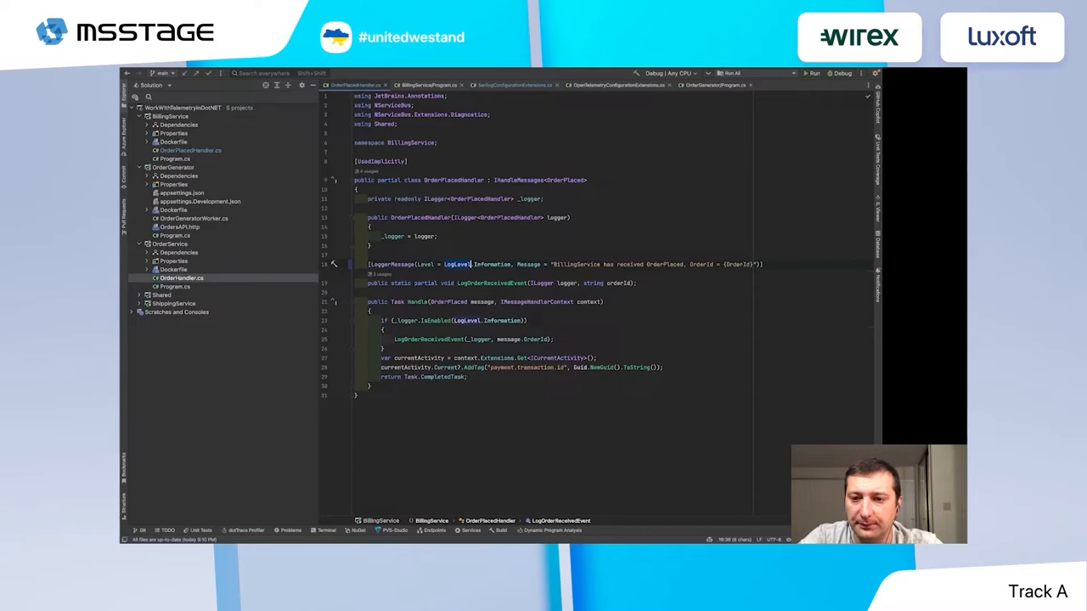
Show BillingService's Program.cs with the AddSharedOpenTelemetryTracing and Serilog registrations
left_click(429, 84)
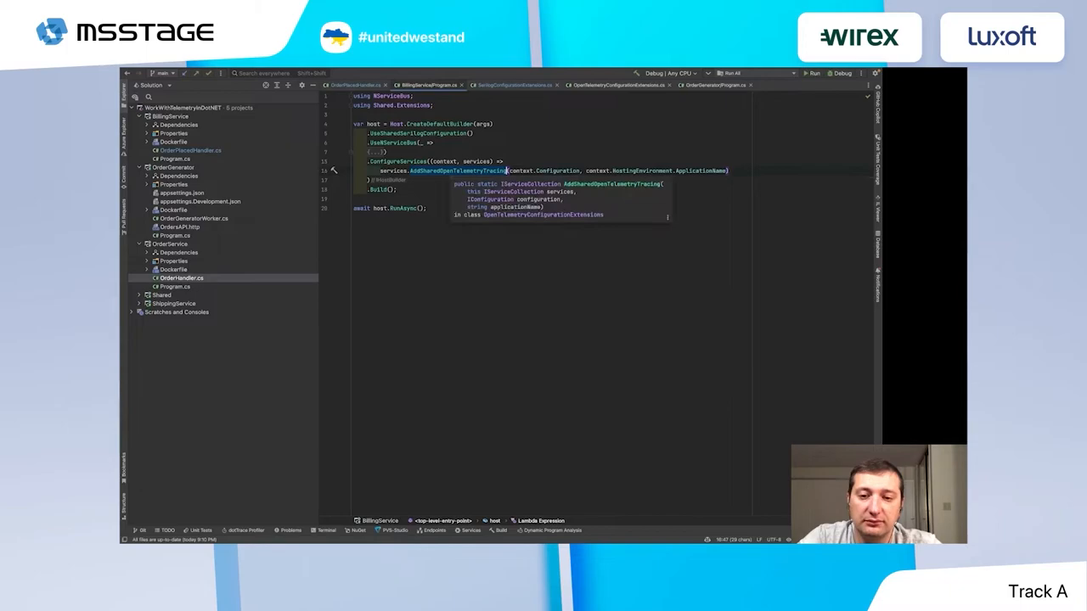
Scroll SerilogConfigurationExtensions.cs to log level overrides, enrichers and the localhost:5341 Seq sink
left_click(514, 85)
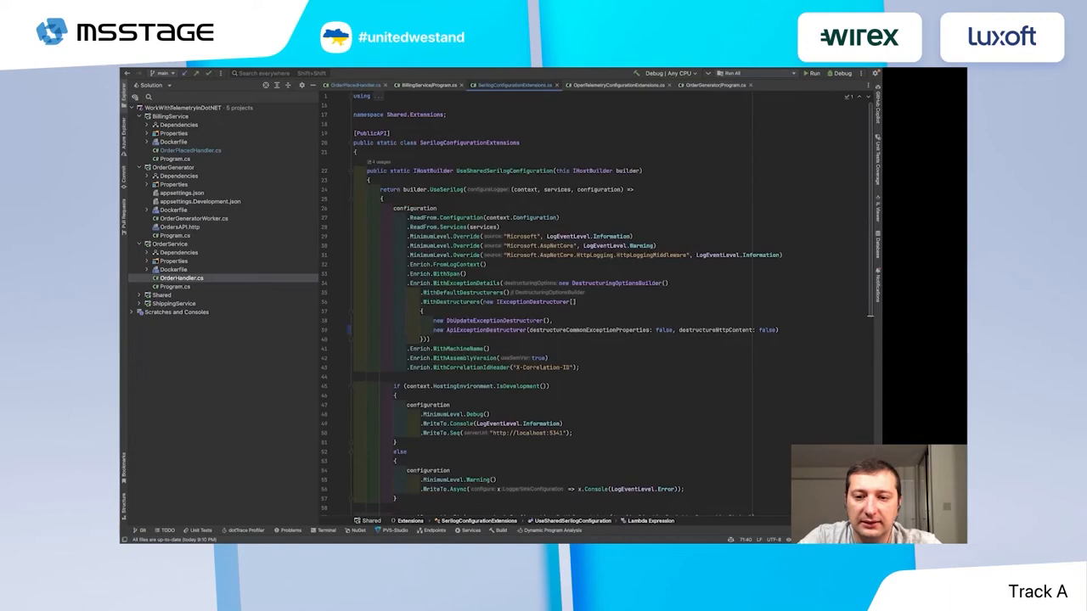
scroll("down", 3)
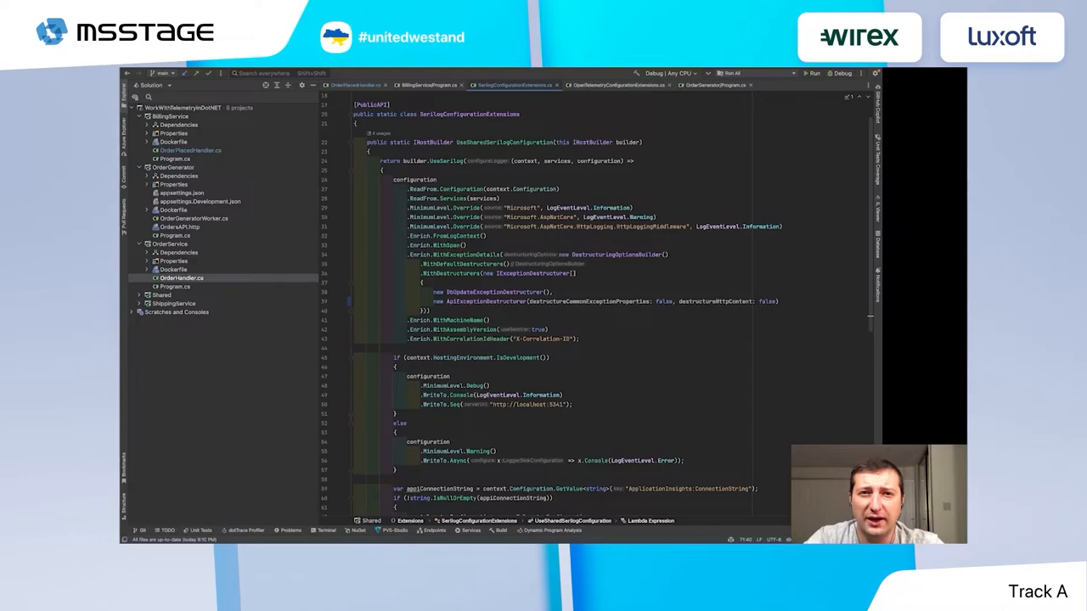
scroll("down", 3)
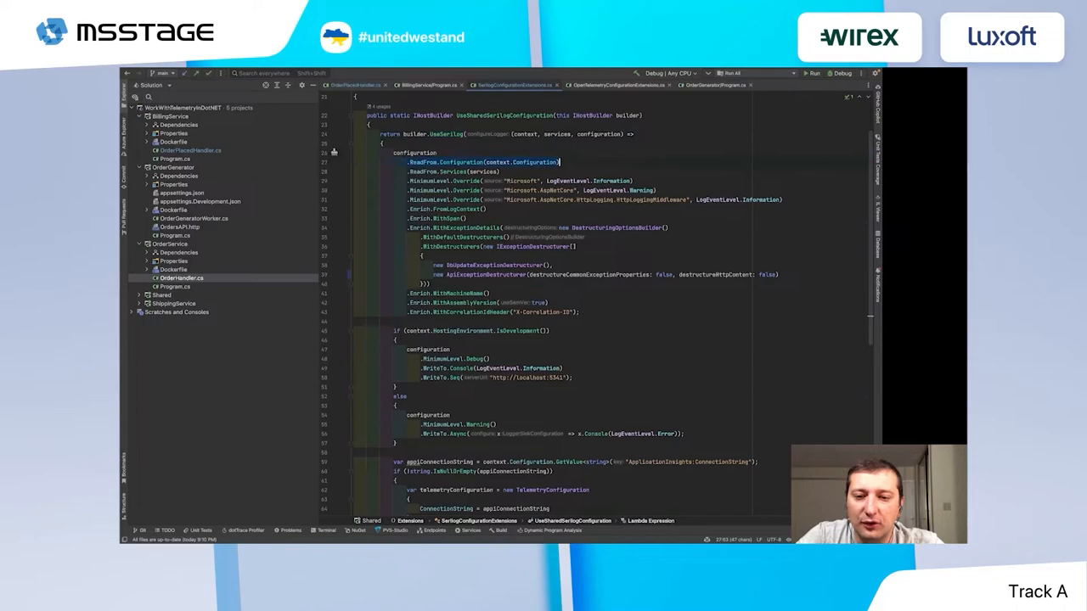
left_click(441, 172)
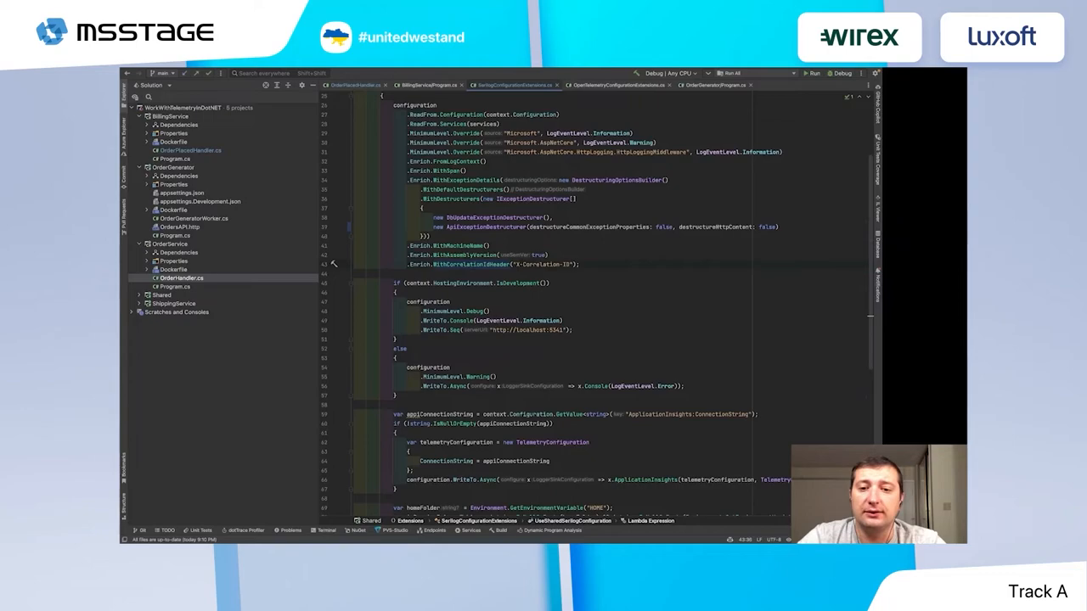
Scroll to the Azure Web App branch writing rolling diagnostics.txt under HOME/LogFiles/Application
scroll("down", 3)
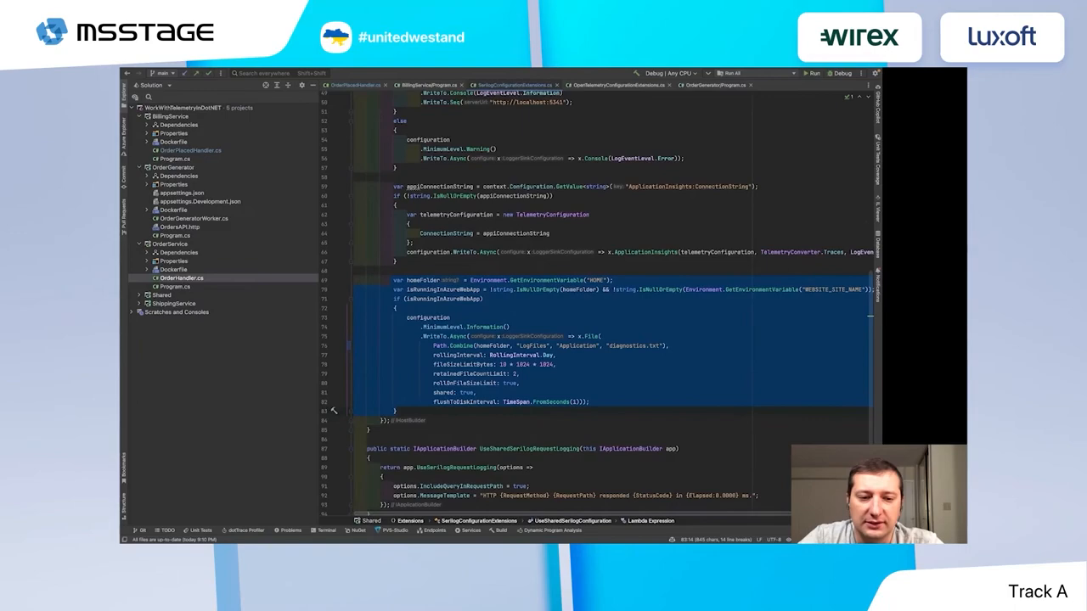
scroll("down", 3)
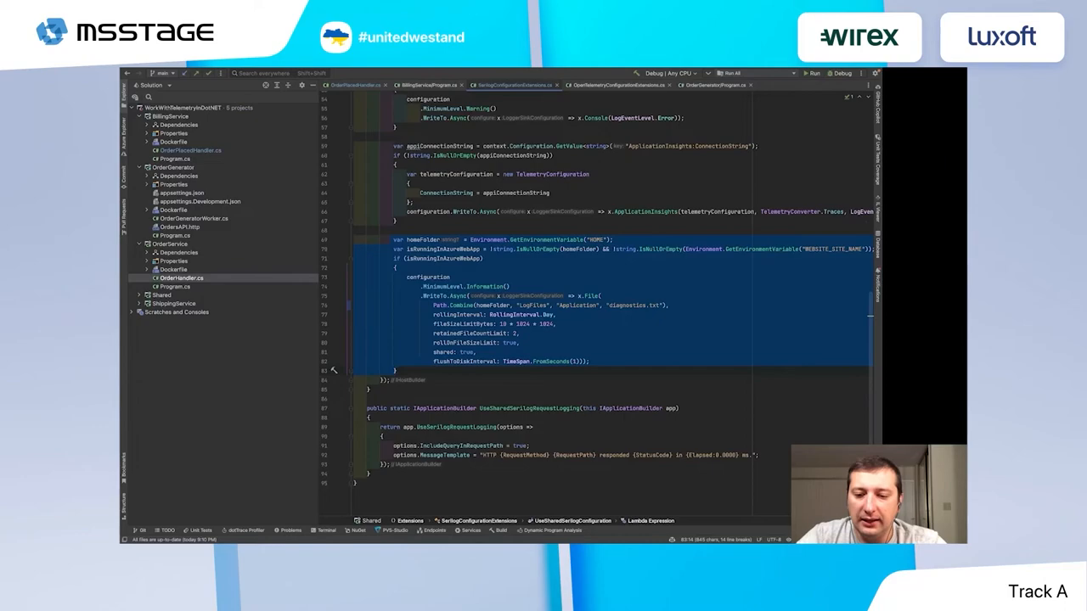
Review tracing filters skipping health, robots, swagger, Application Insights and Seq requests
left_click(618, 85)
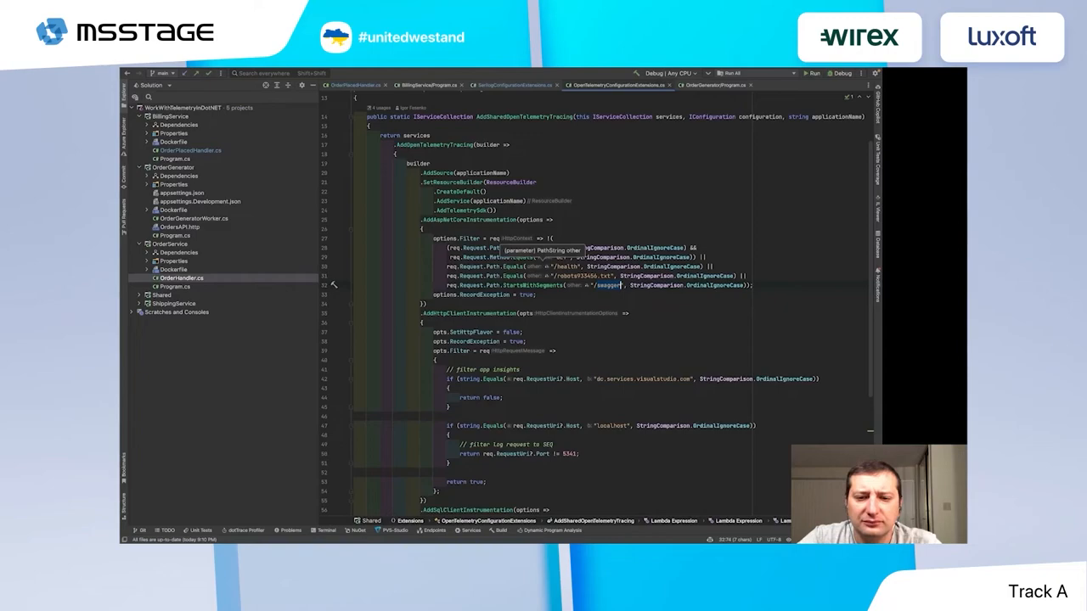
scroll("down", 3)
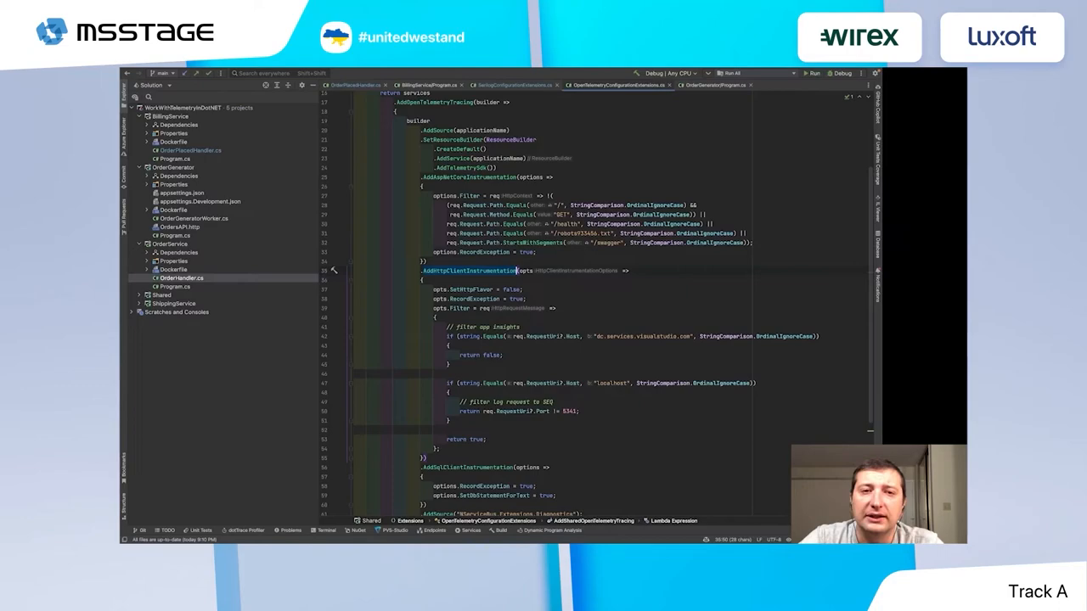
Scroll to the SQL client and NServiceBus sources, Azure Monitor and Jaeger exporters
scroll("down", 3)
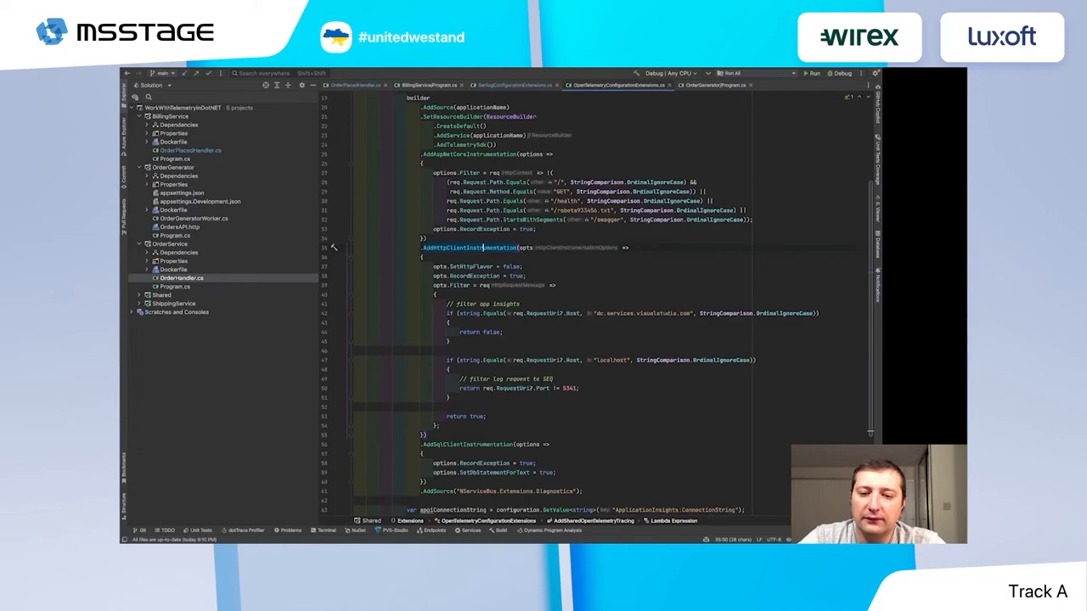
scroll("down", 3)
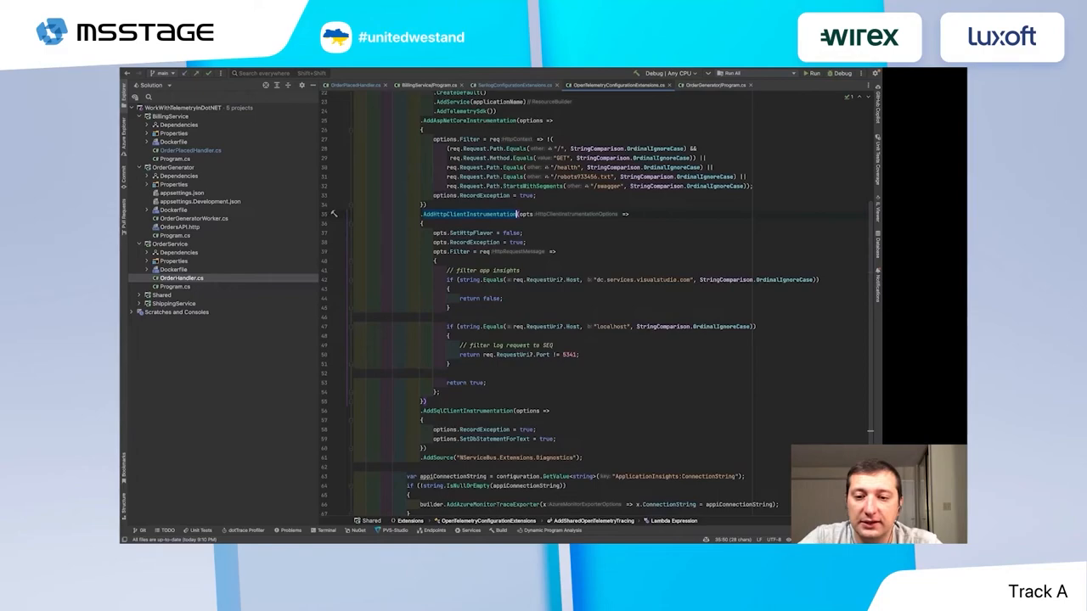
mouse_move(470, 213)
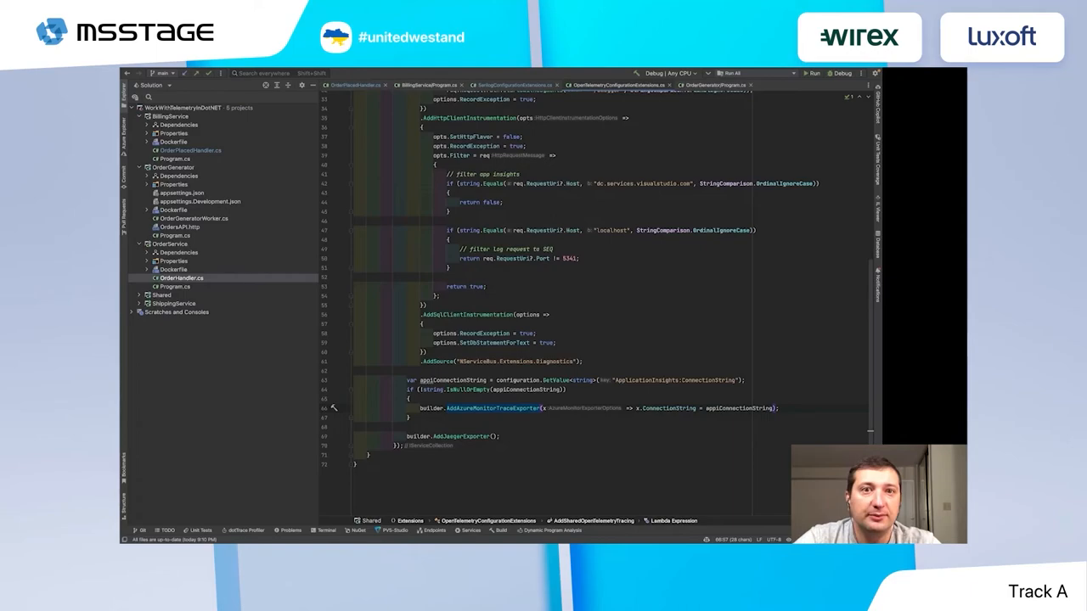
scroll("down", 3)
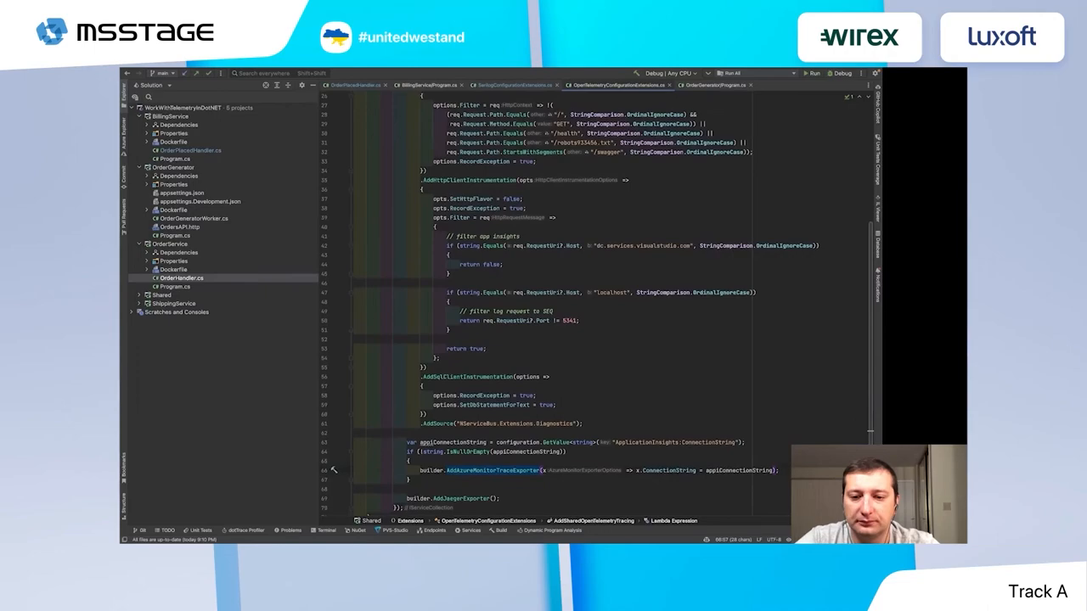
Open OrderGenerator's Program.cs and highlight the X-Correlation-ID RequestHeaders logging setting
left_click(712, 85)
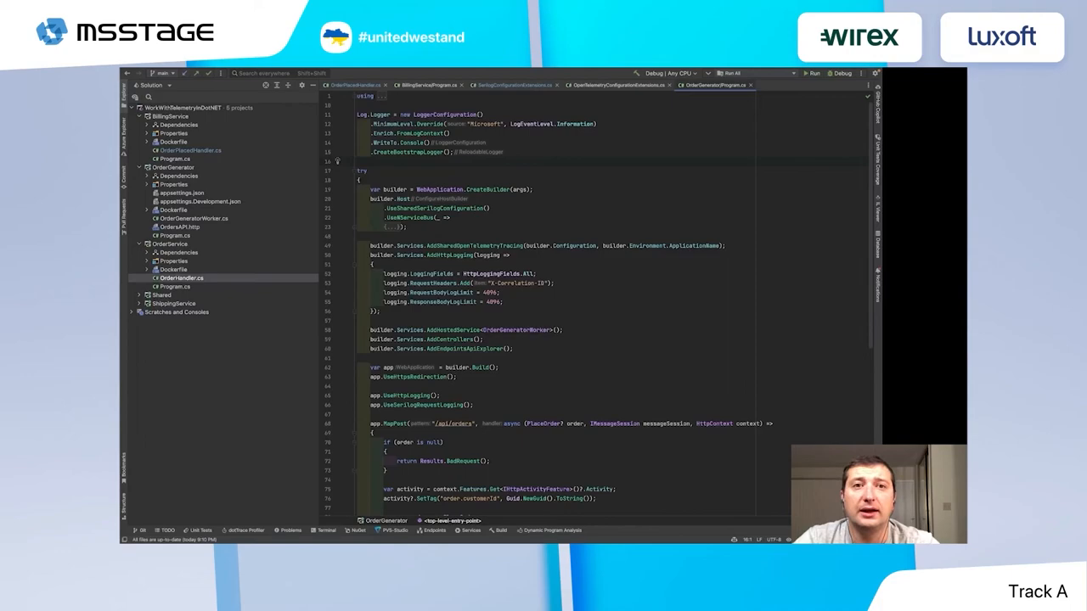
mouse_move(494, 301)
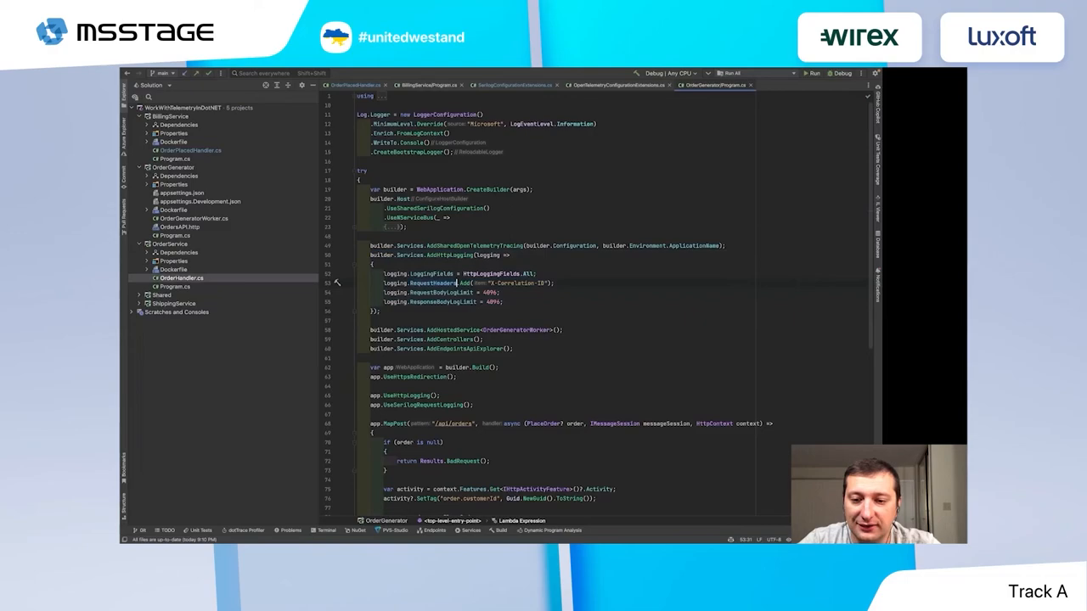
double_click(517, 283)
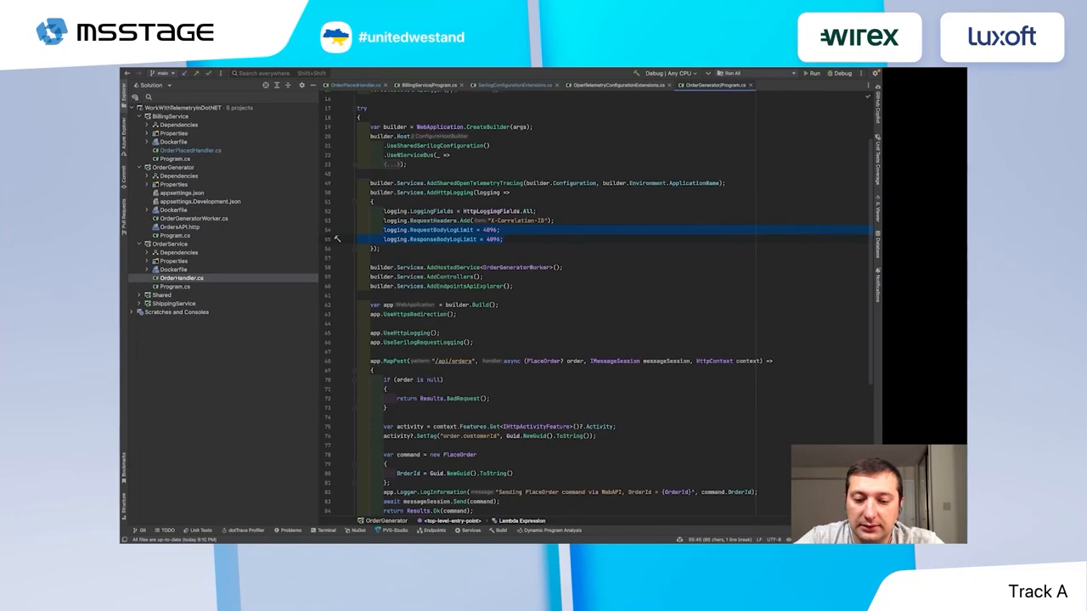
scroll("down", 3)
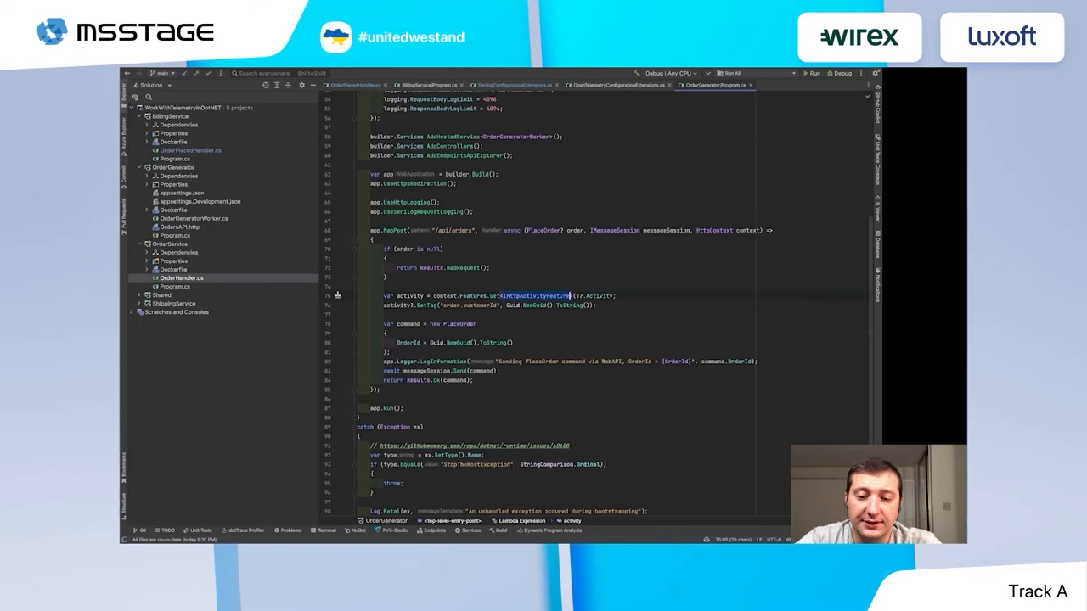
scroll("down", 3)
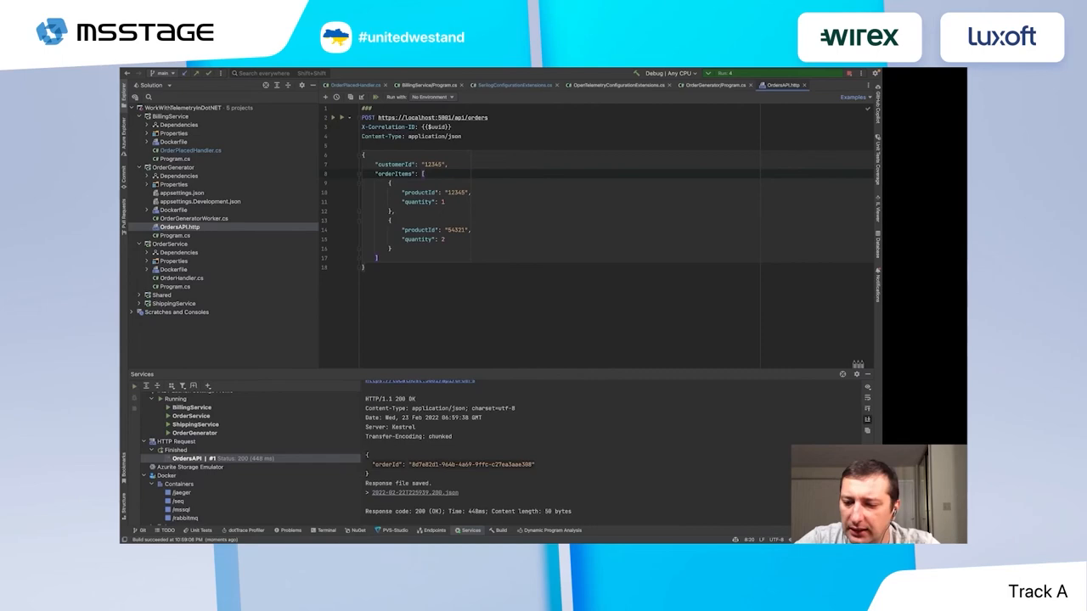
View OrderGenerator and ShippingService console logs, then bring up Jaeger's trace search
left_click(194, 433)
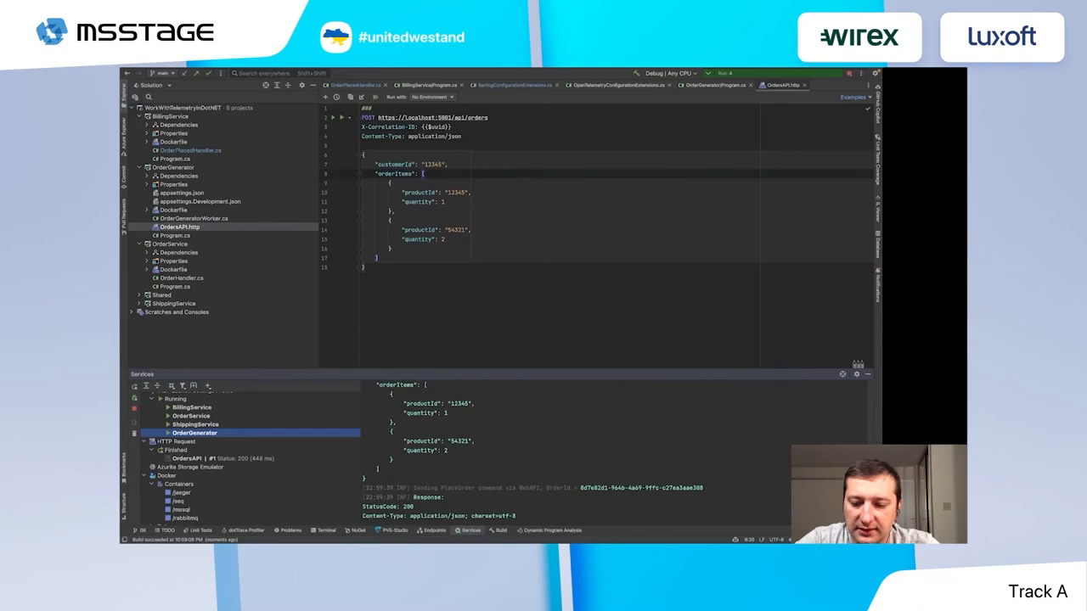
left_click(195, 424)
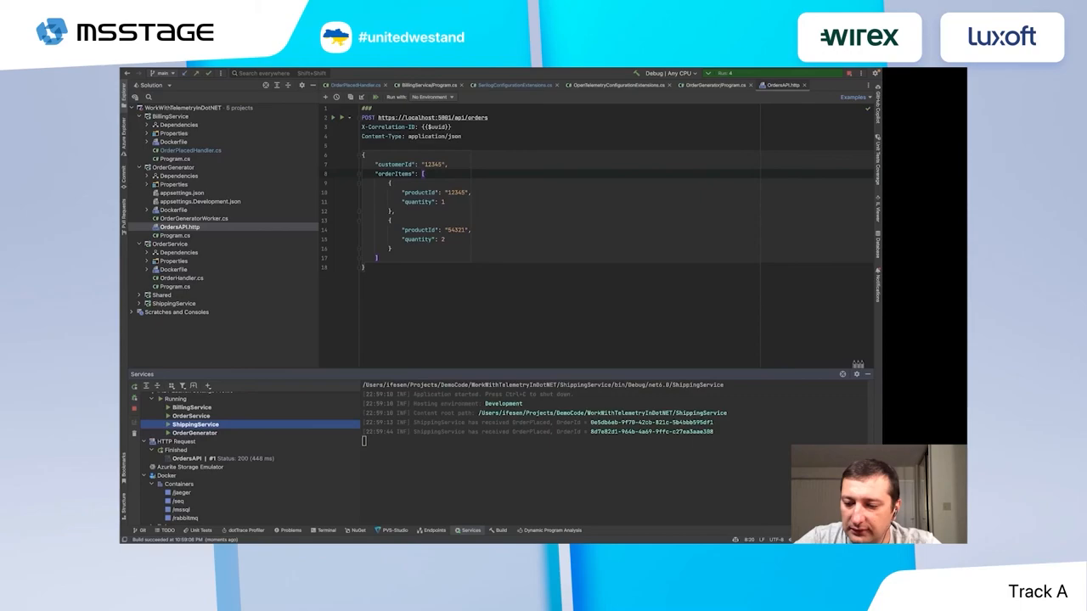
left_click(191, 407)
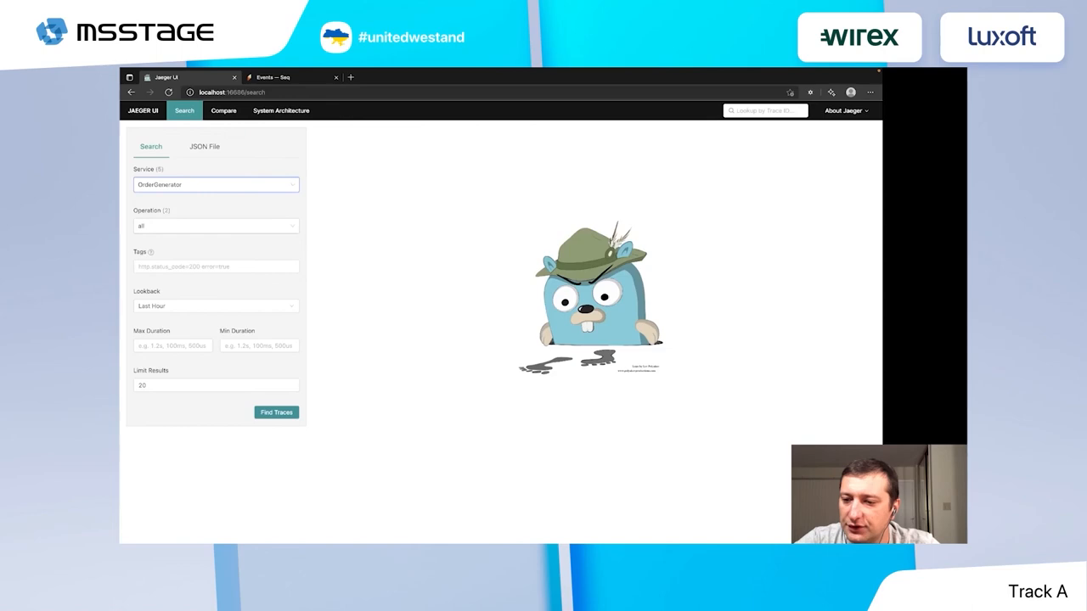
Find OrderGenerator traces and open the six-span /api/orders trace across four services
left_click(215, 226)
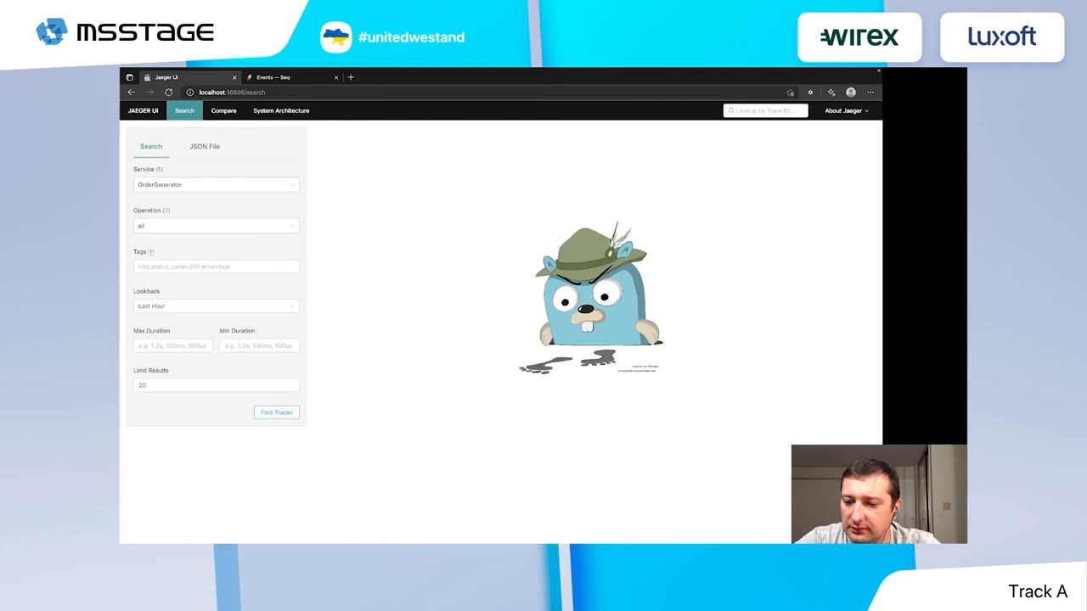
left_click(276, 412)
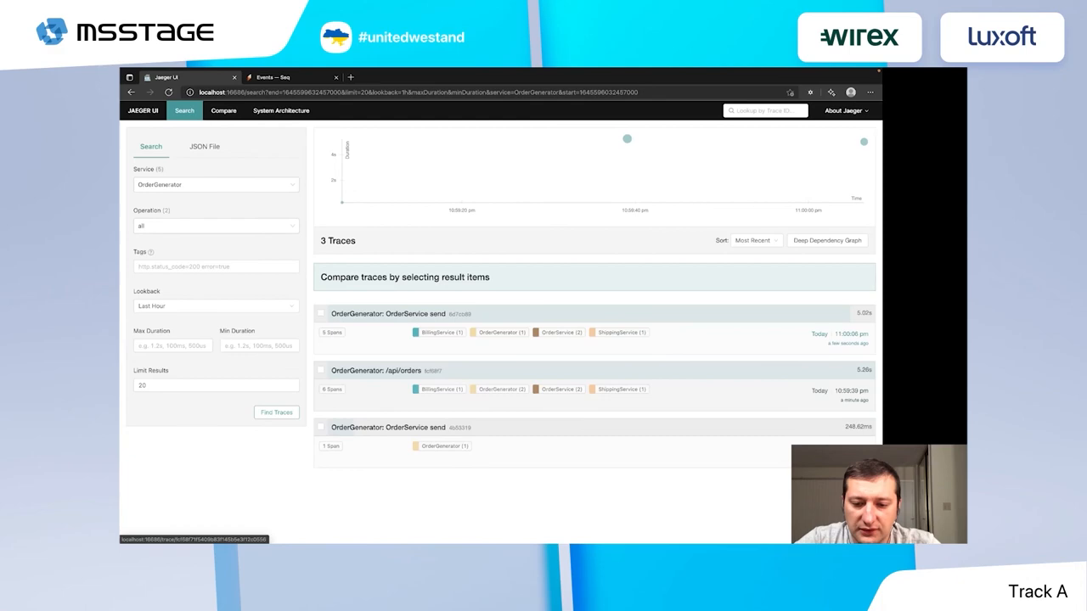
left_click(376, 370)
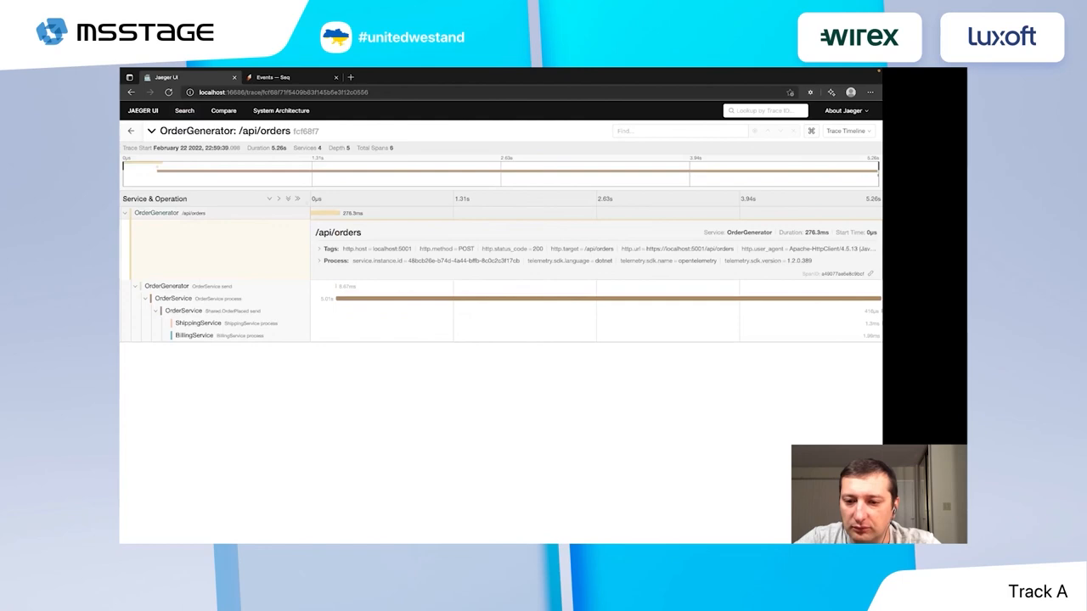
Expand span tags to see BillingService's payment.transaction.id, then move to Seq's event stream
left_click(329, 248)
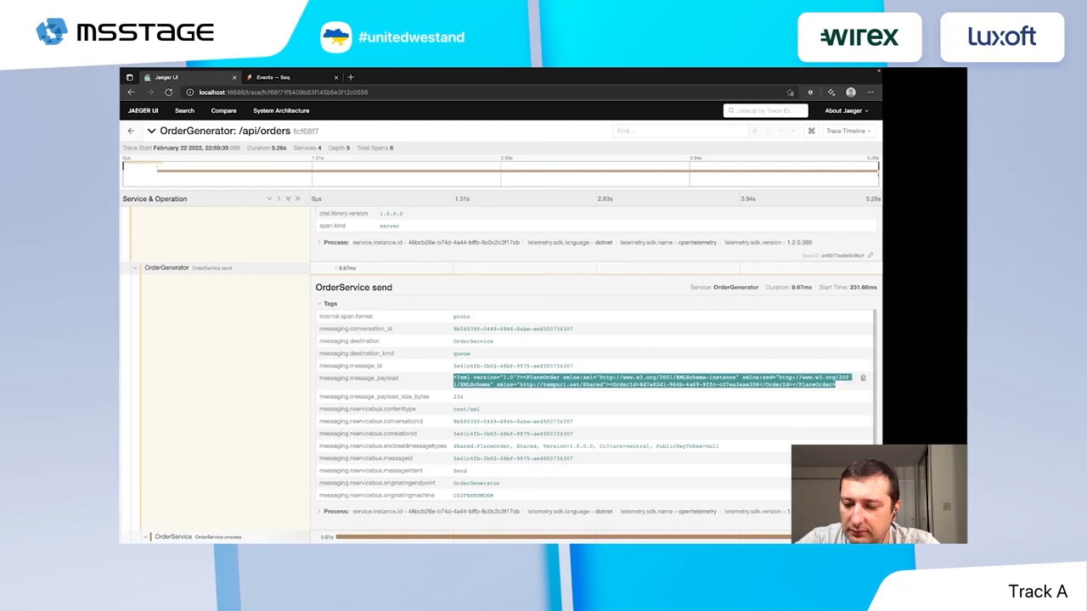
scroll("down", 3)
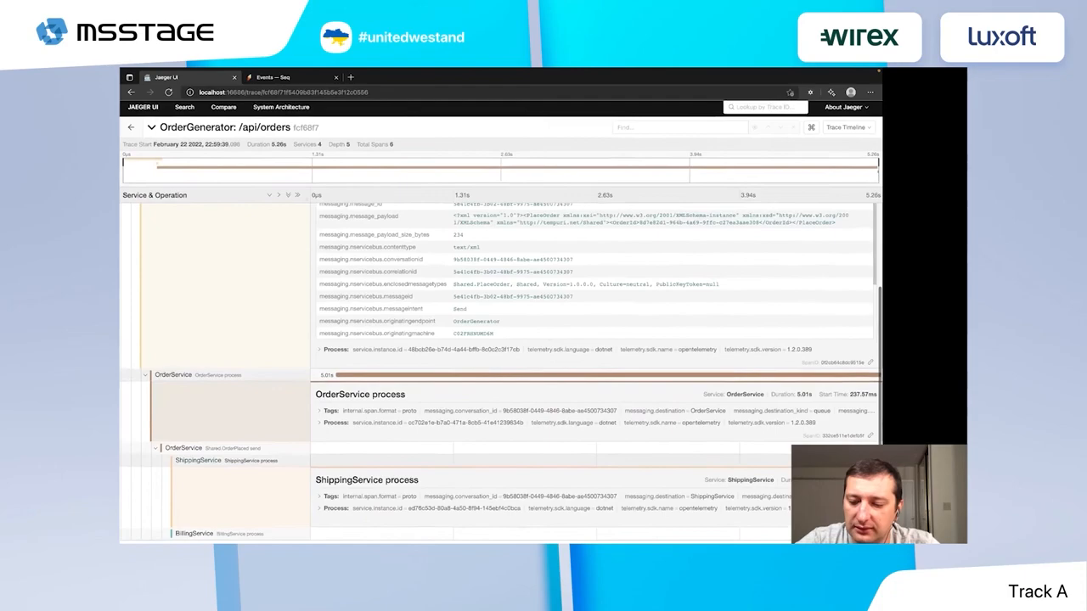
scroll("down", 3)
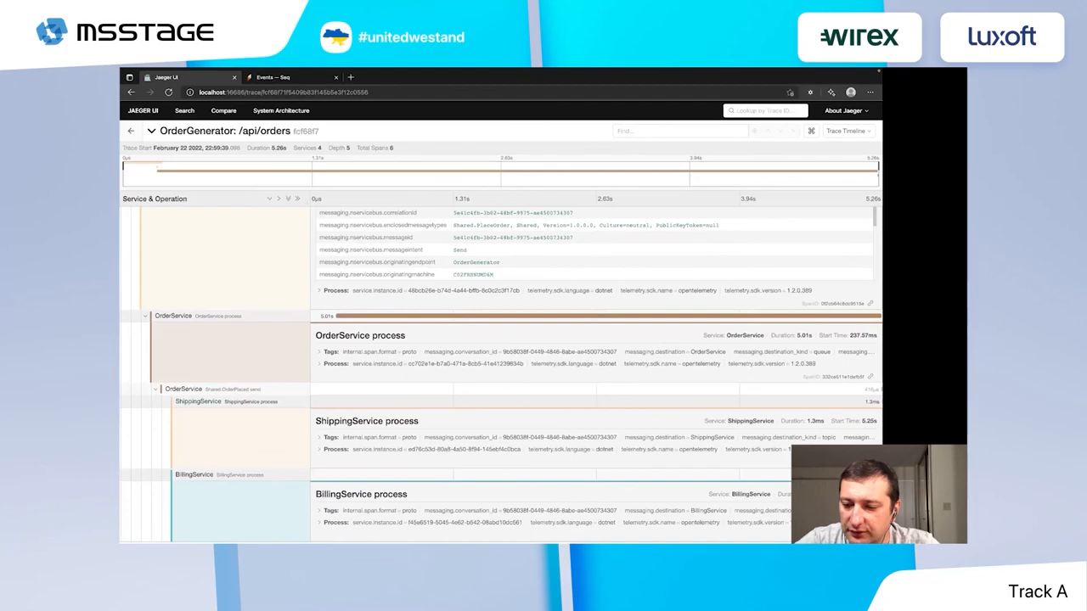
scroll("down", 3)
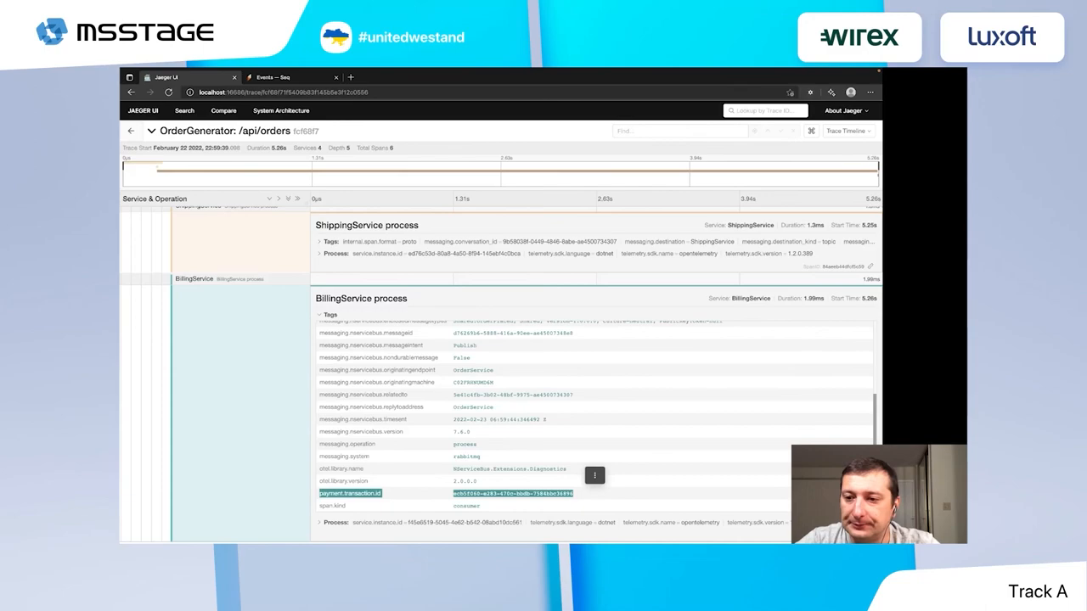
left_click(273, 77)
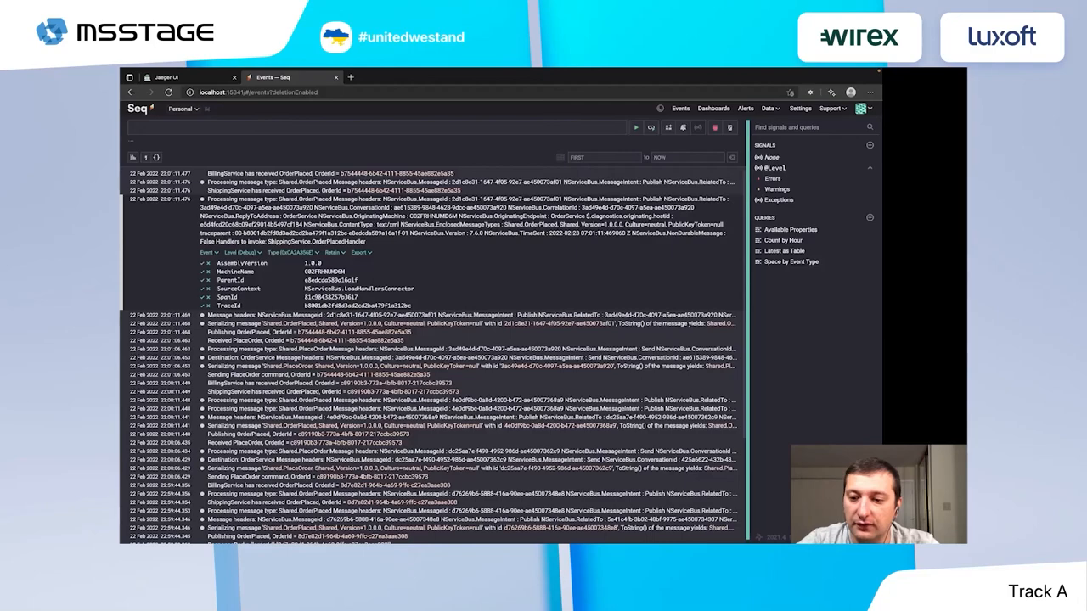
Enter the logged trace ID b8001db2fd8d3ad2cd2ba479f1a312bc into the trace lookup
type("b8001db2fd8d3ad2cd2ba479f1a312bc")
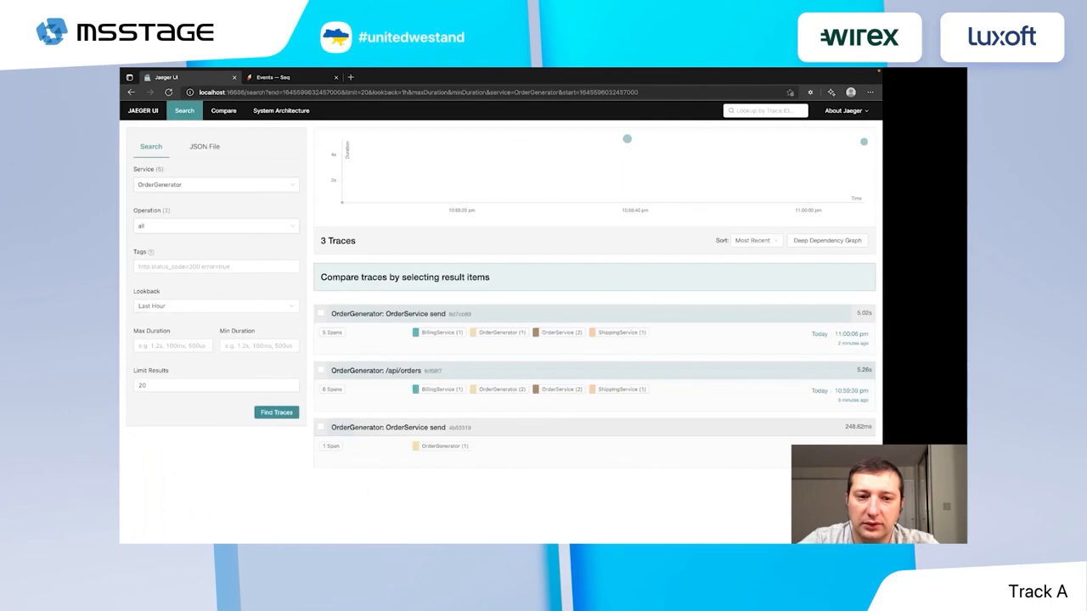
Open the matching OrderService trace, then show System Architecture as a DAG
left_click(387, 313)
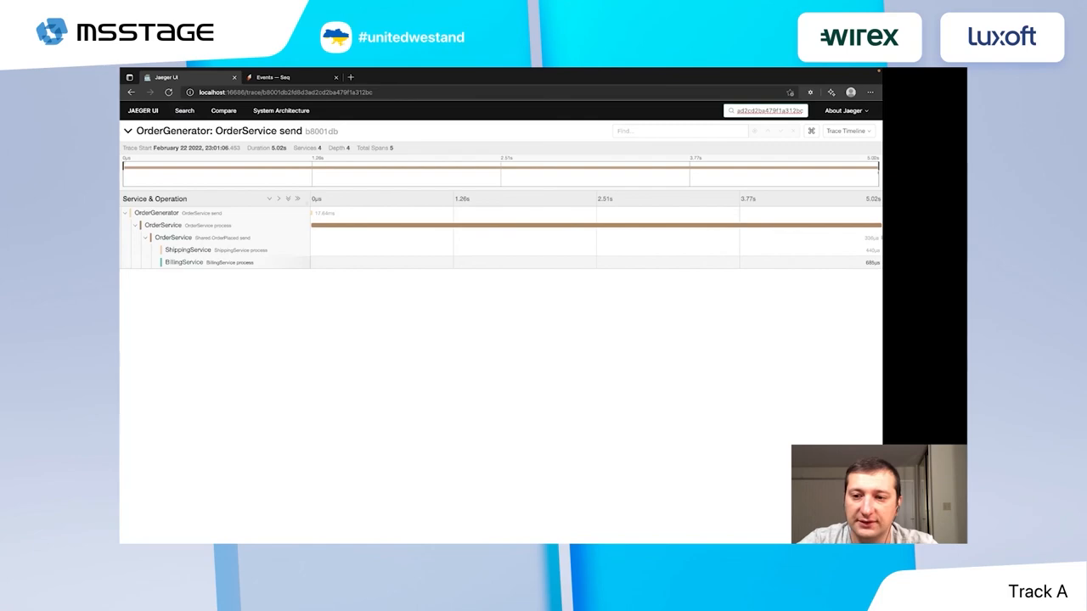
left_click(281, 110)
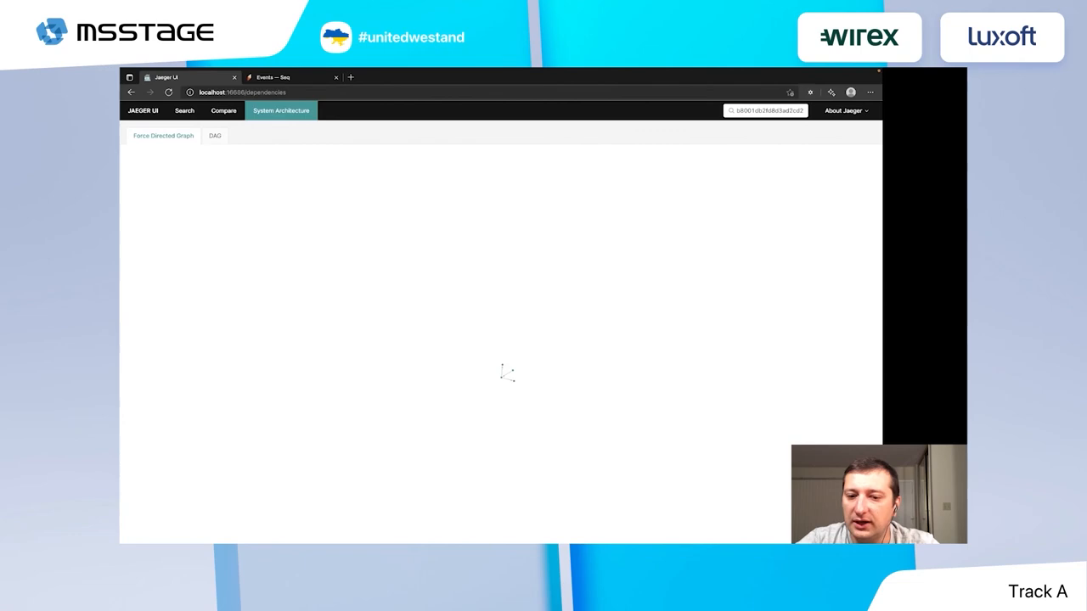
left_click(214, 136)
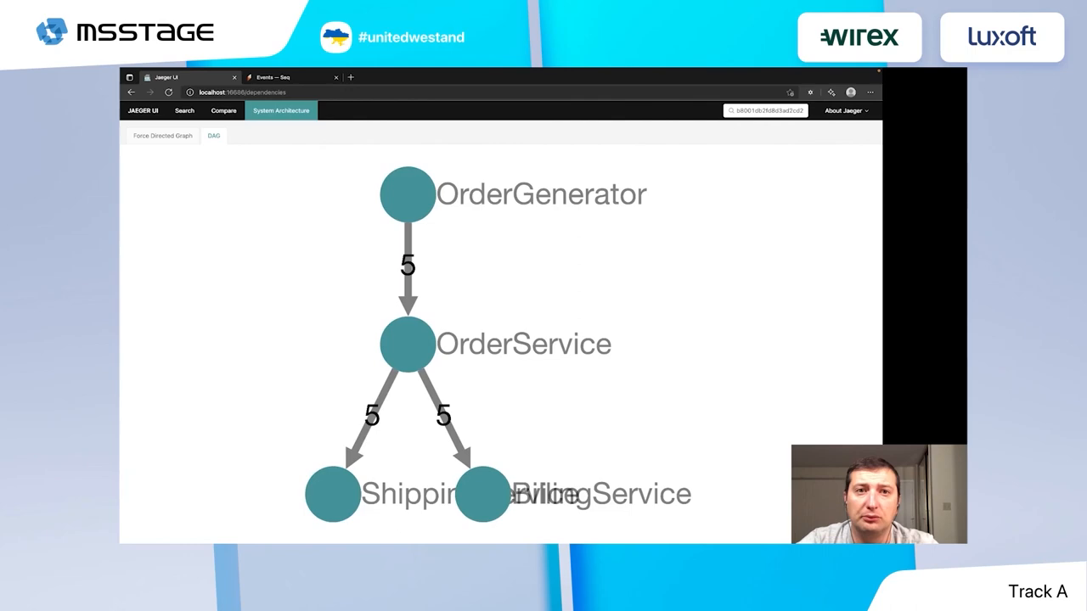